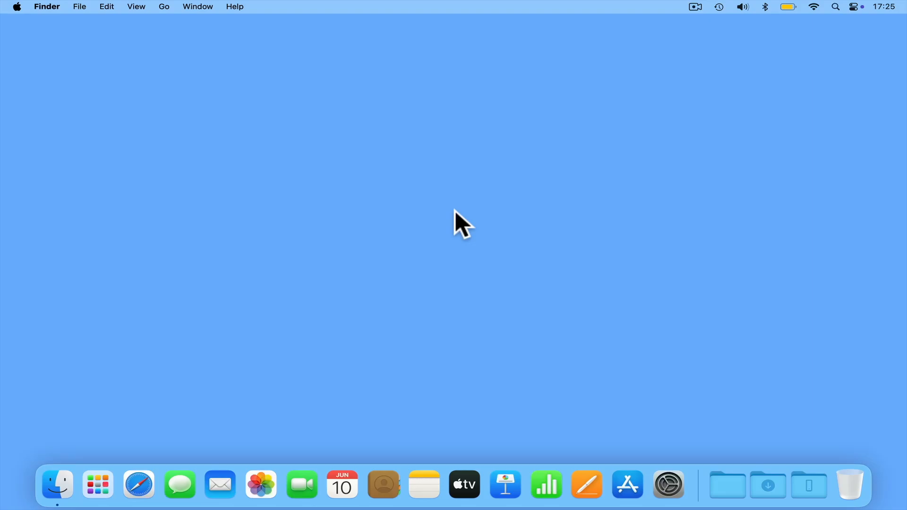
mouse_move(822, 100)
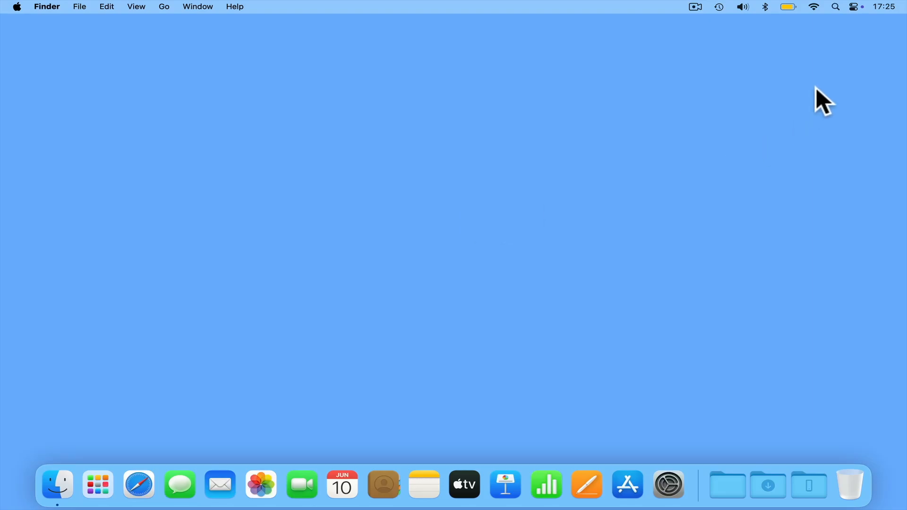
Step: Launch Terminal through Spotlight by searching 'terminal'
left_click(834, 6)
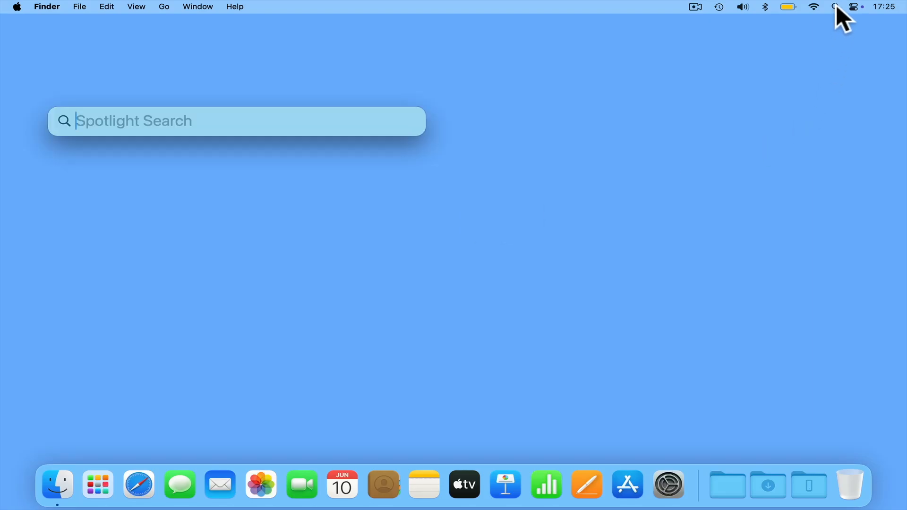
type("terminal")
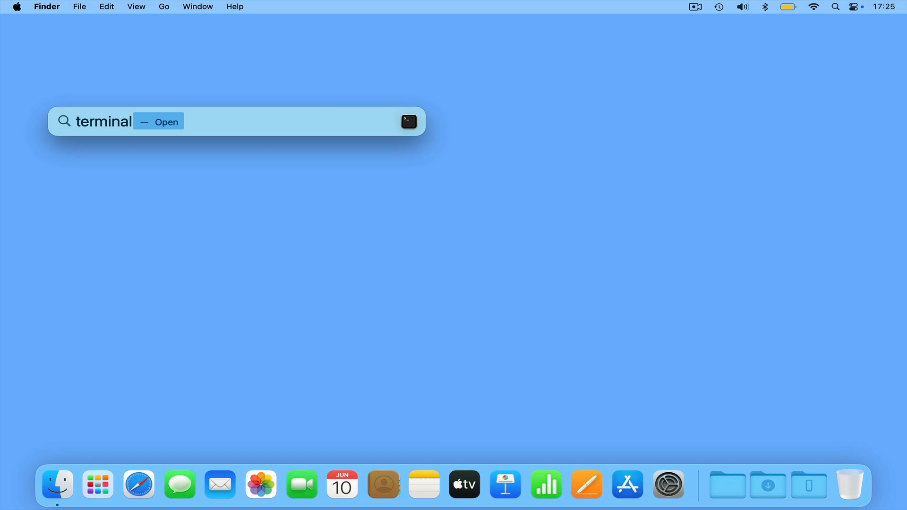
key("Return")
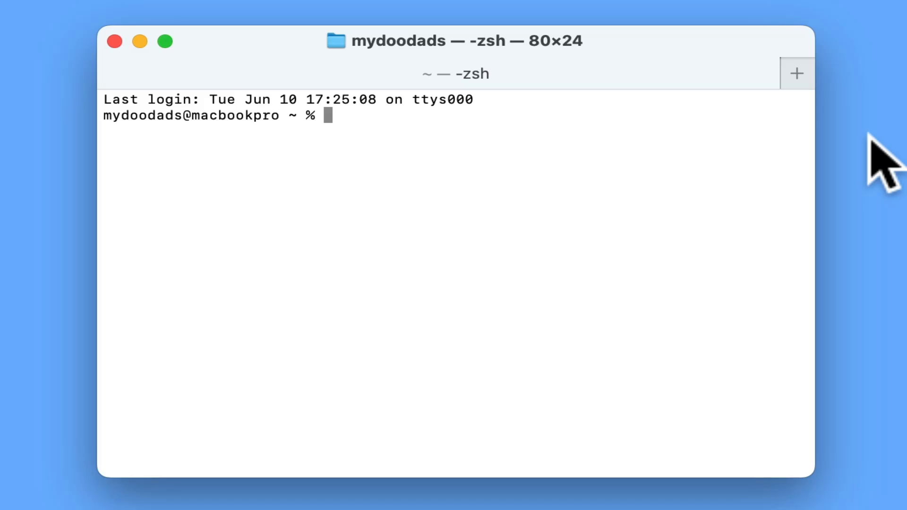
Step: Switch the shell to the administrator account with 'Su administrator' and its password
type("Su admin")
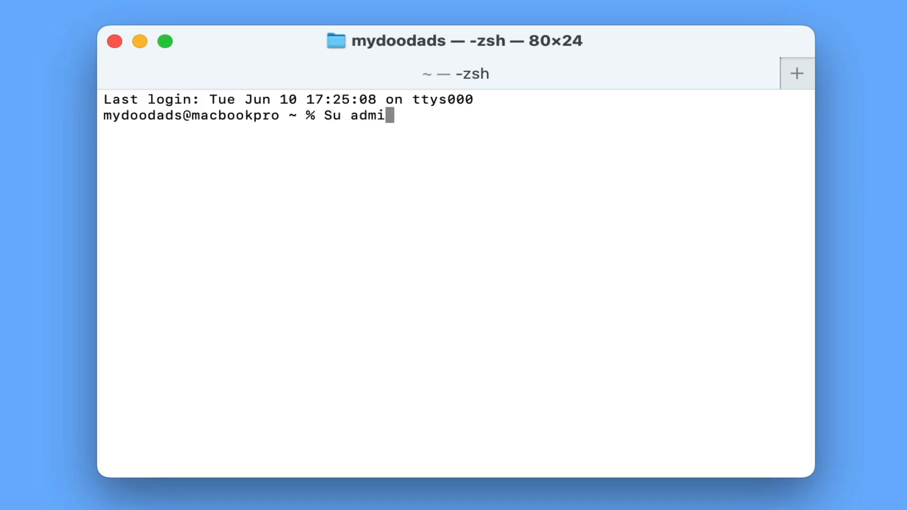
type("nistrator")
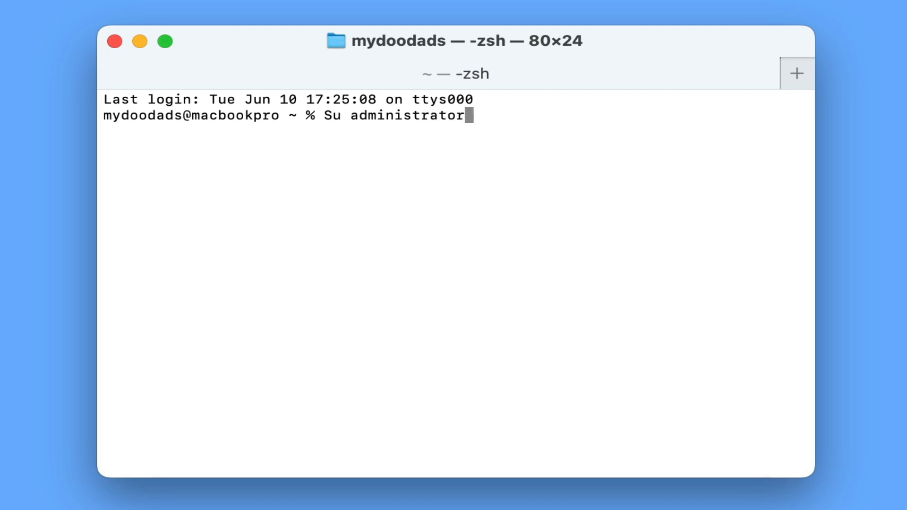
key("Return")
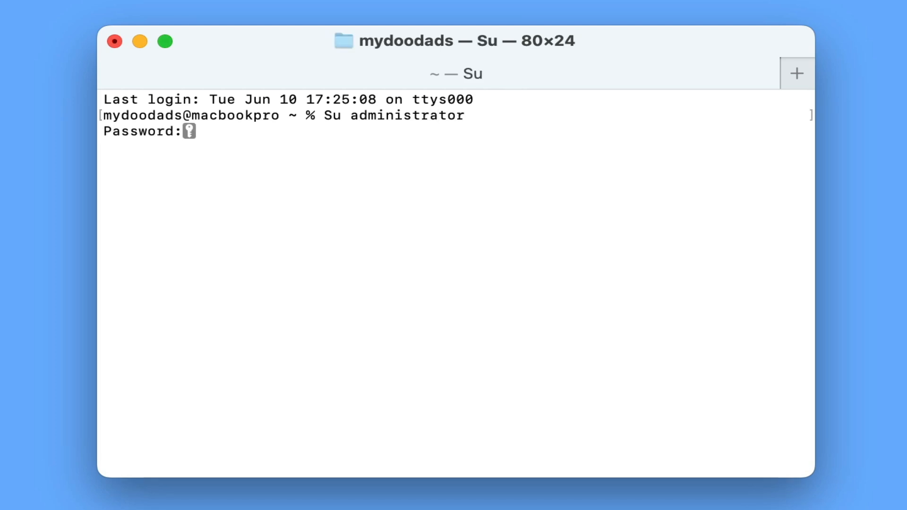
key("Return")
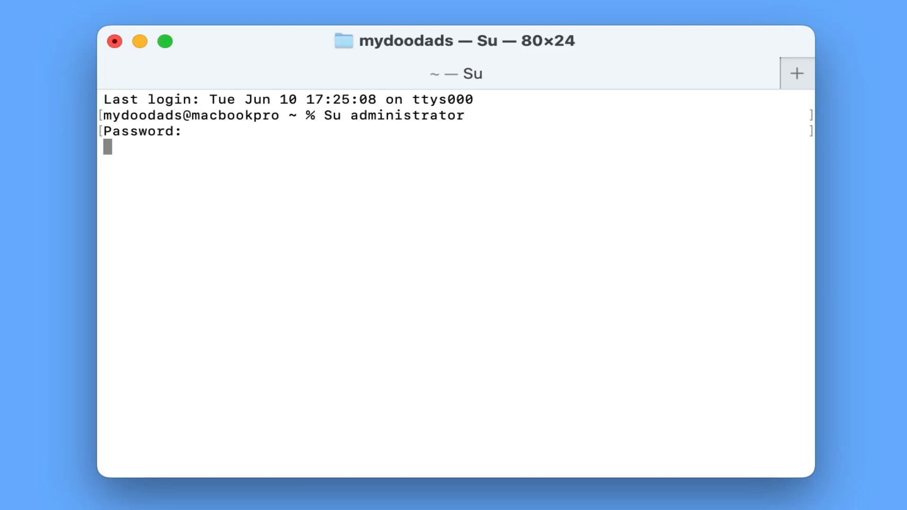
key("Return")
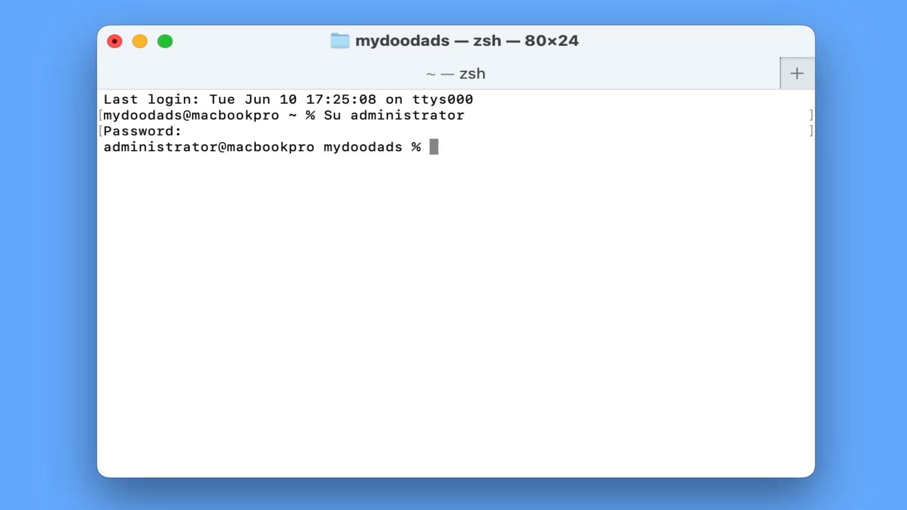
Step: Compose 'Sudo nvram BootPreference=%00', correcting mistyped digits 1 and 2 to 0
type("S")
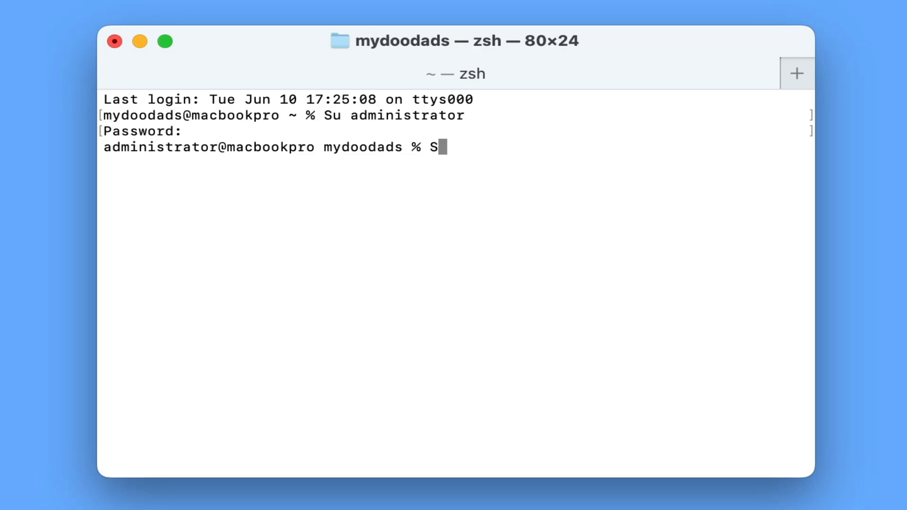
type("udo n")
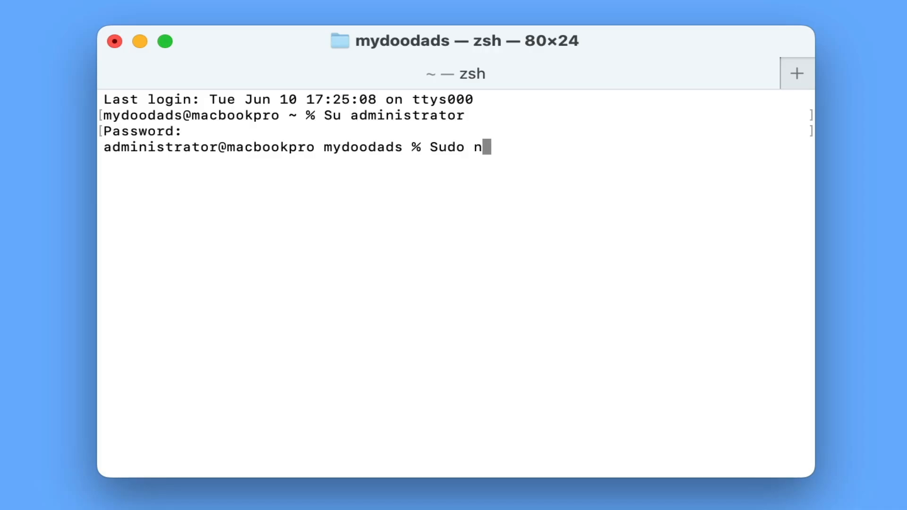
type("vram")
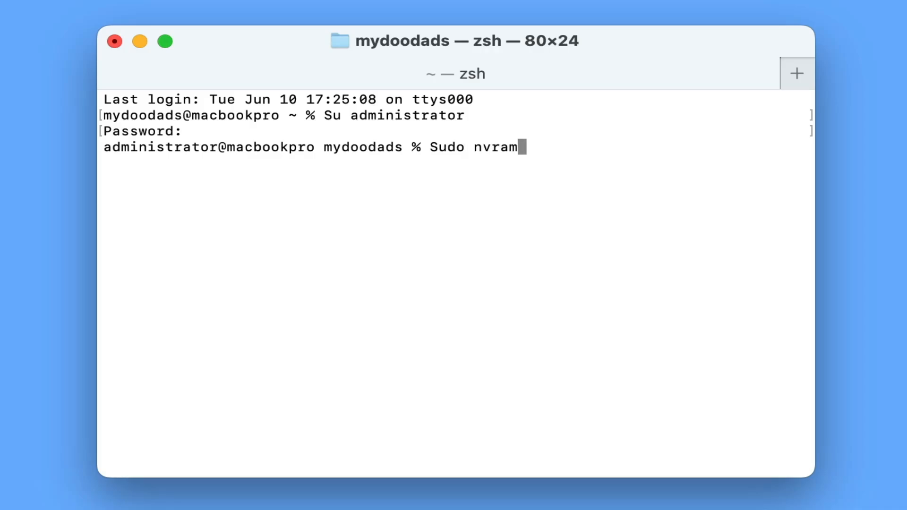
type("Boot")
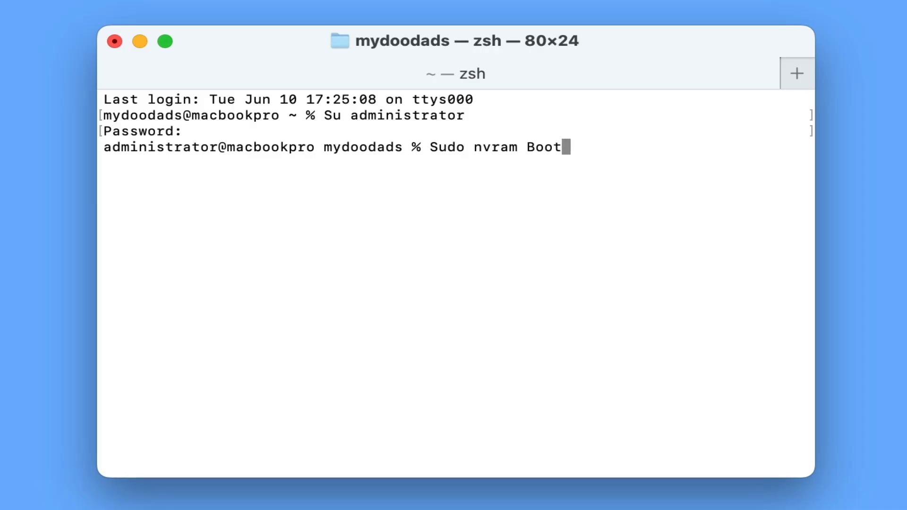
type("Preferenc")
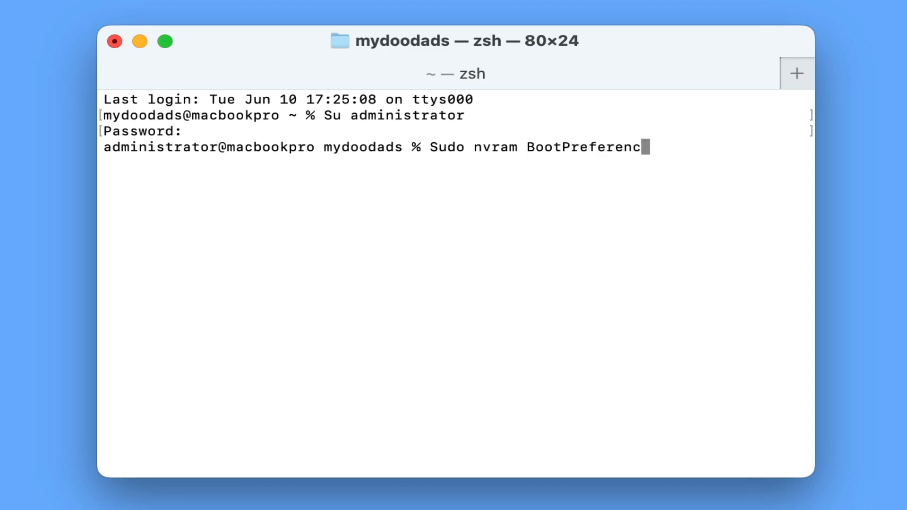
type("e=%0")
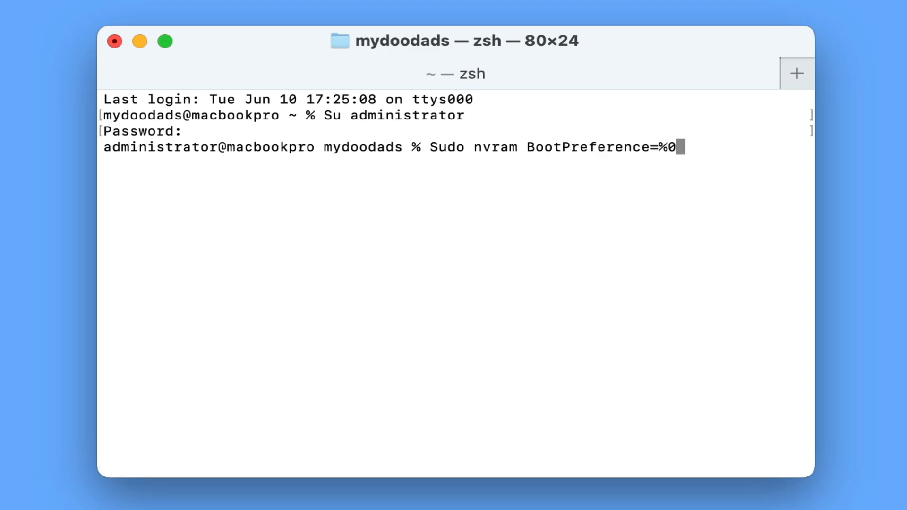
type("1")
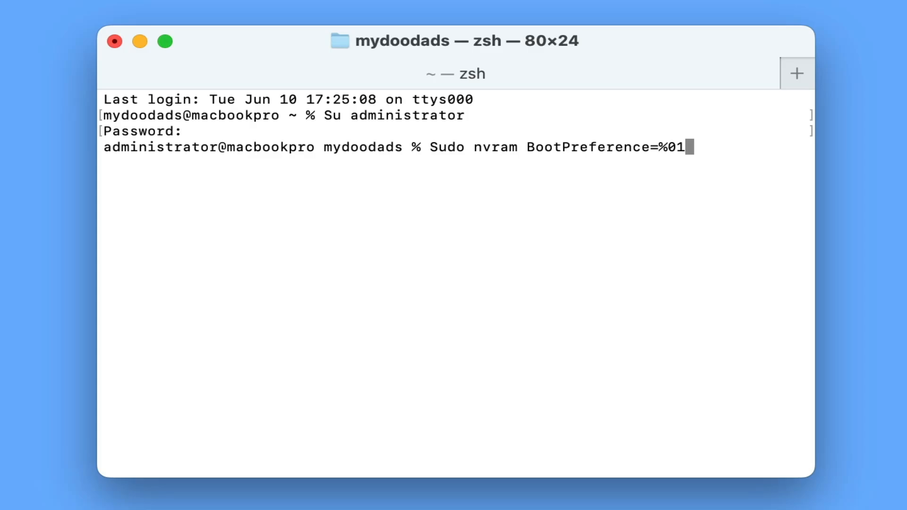
key("Backspace")
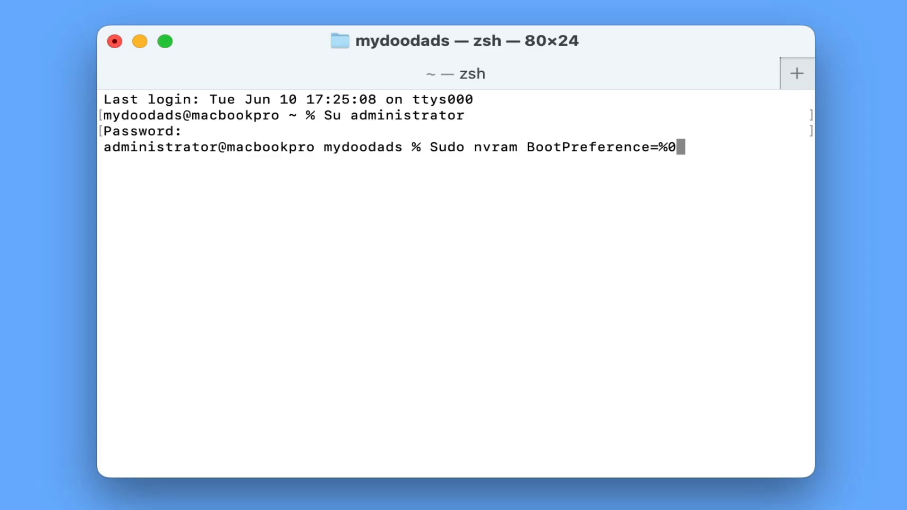
type("2")
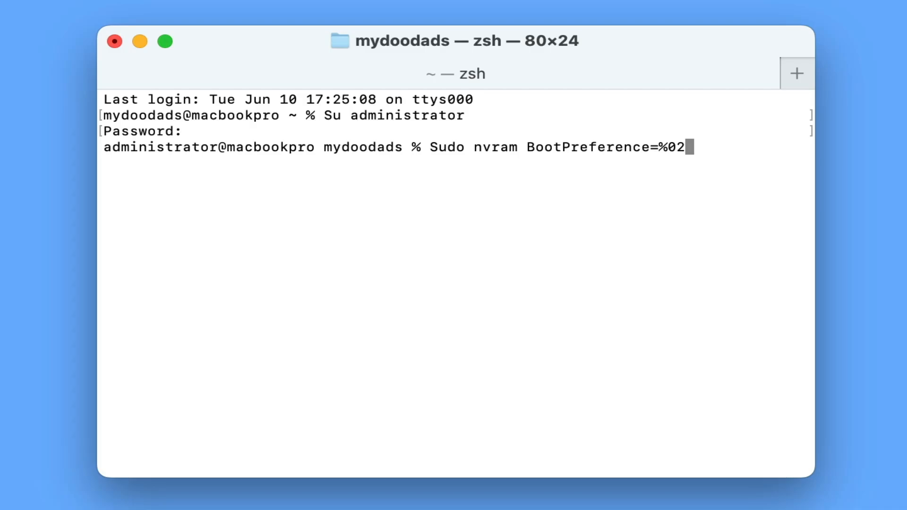
key("Backspace")
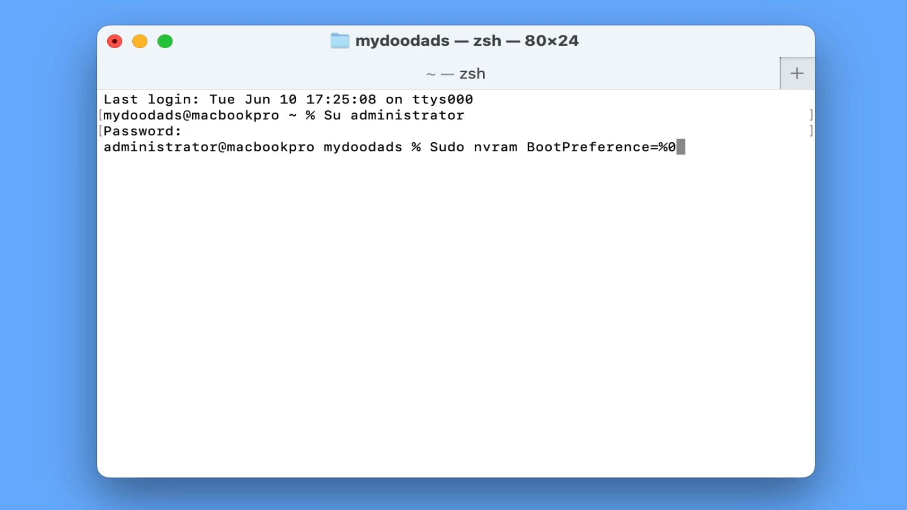
type("0")
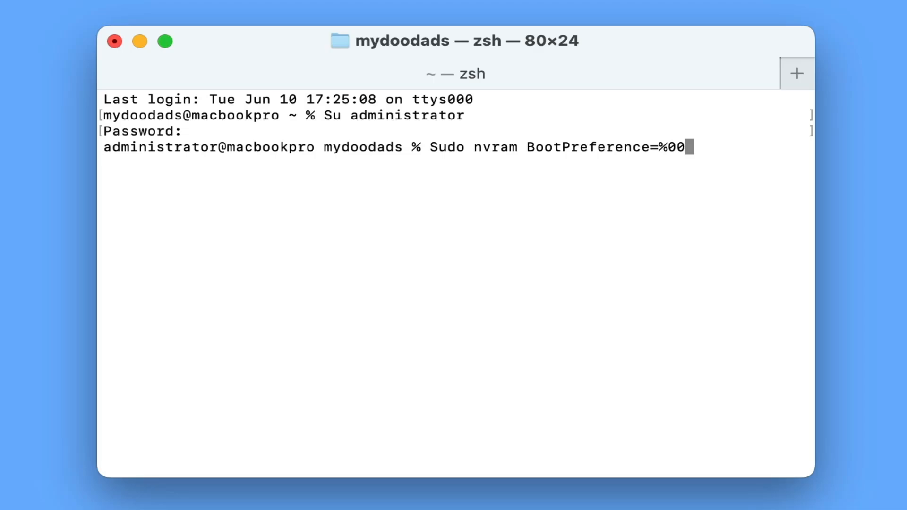
Step: Run the nvram command with the administrator password, then end the shell with 'exit'
key("Return")
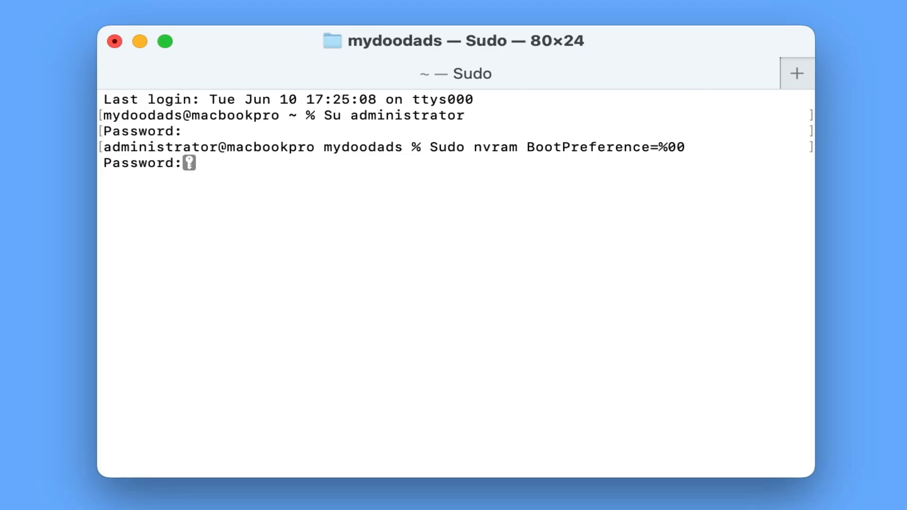
key("Return")
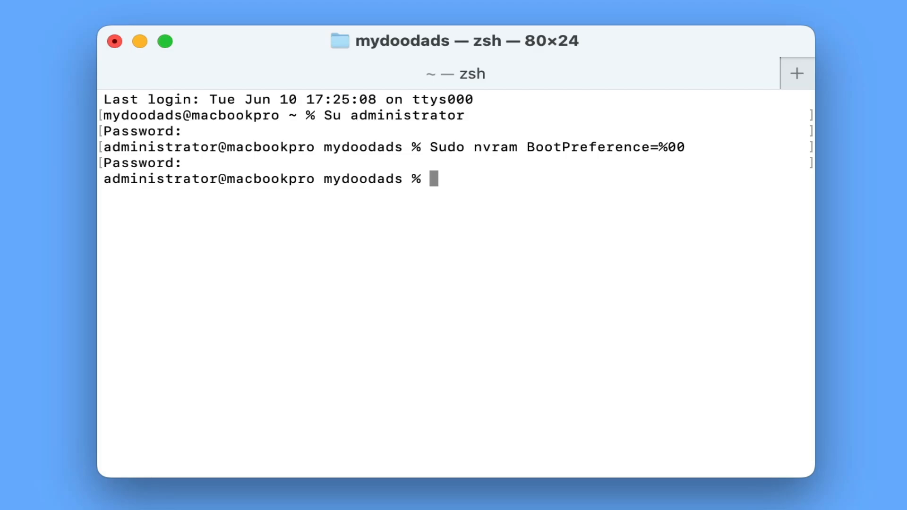
type("exit")
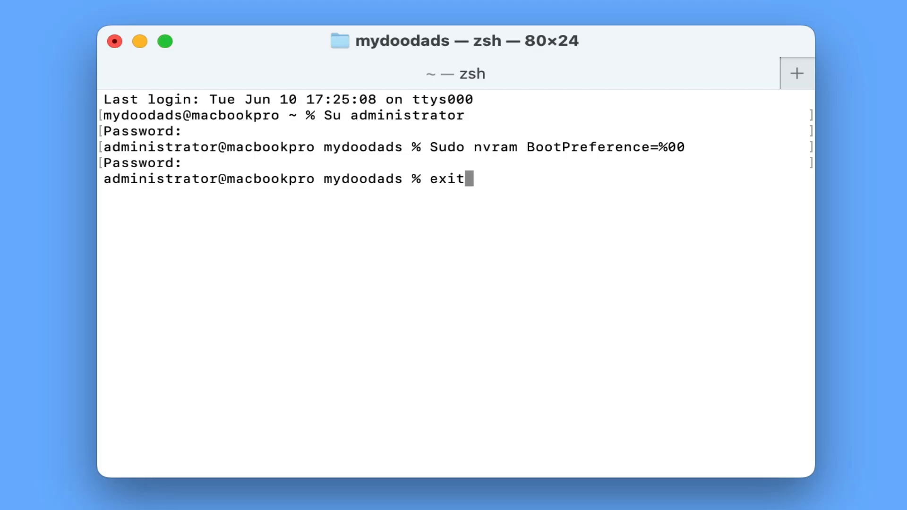
key("Return")
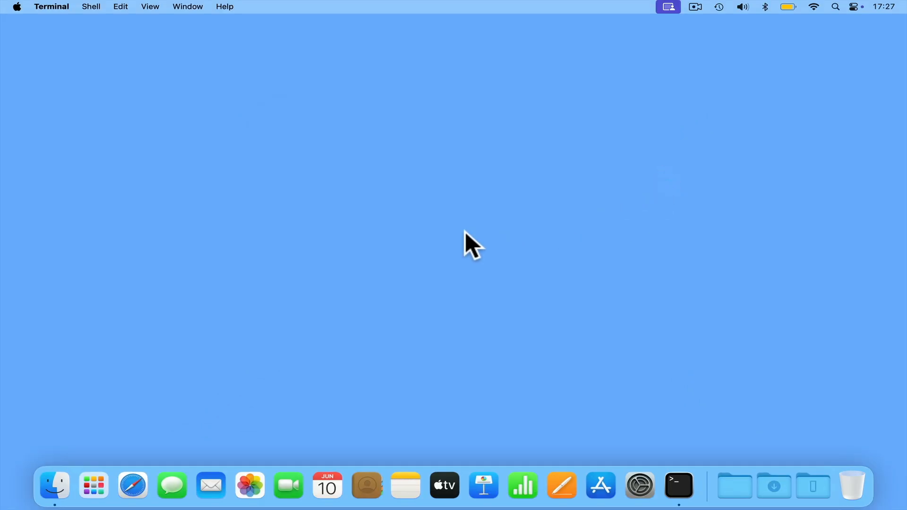
Step: Show the Apple menu with its Restart and Shut Down options
left_click(16, 8)
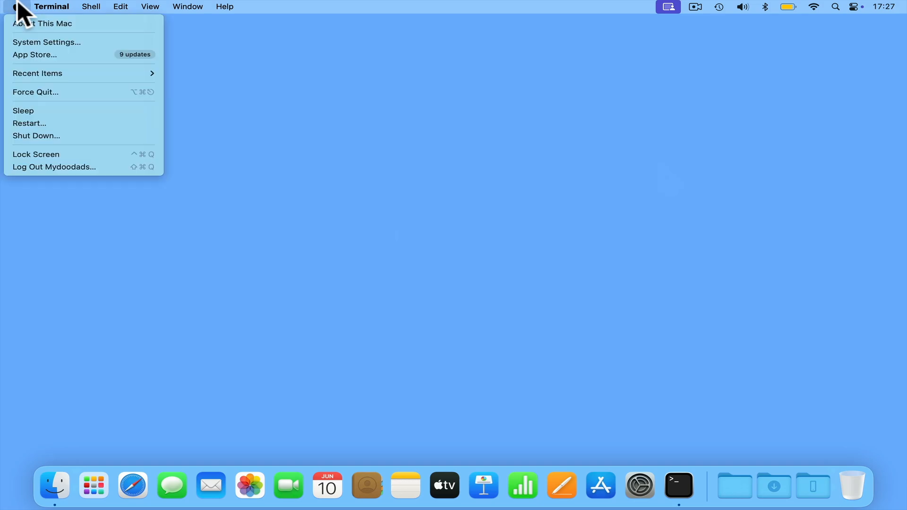
mouse_move(36, 136)
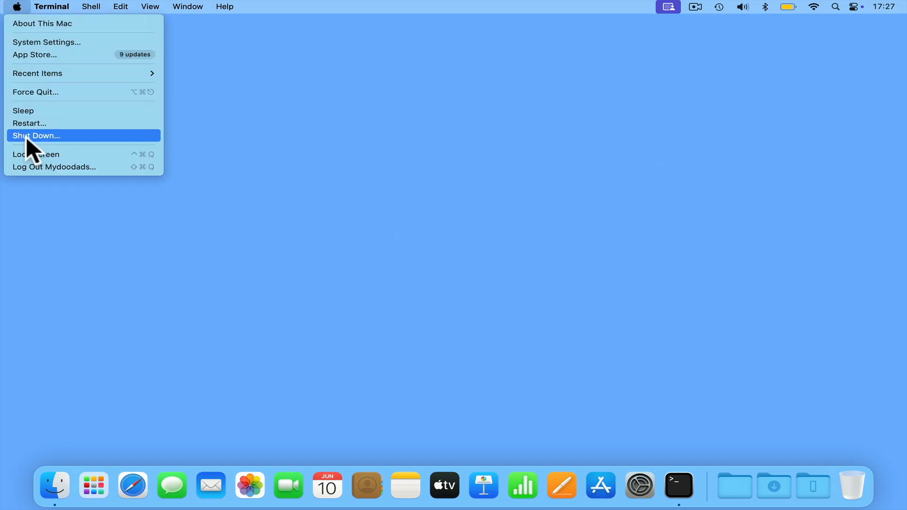